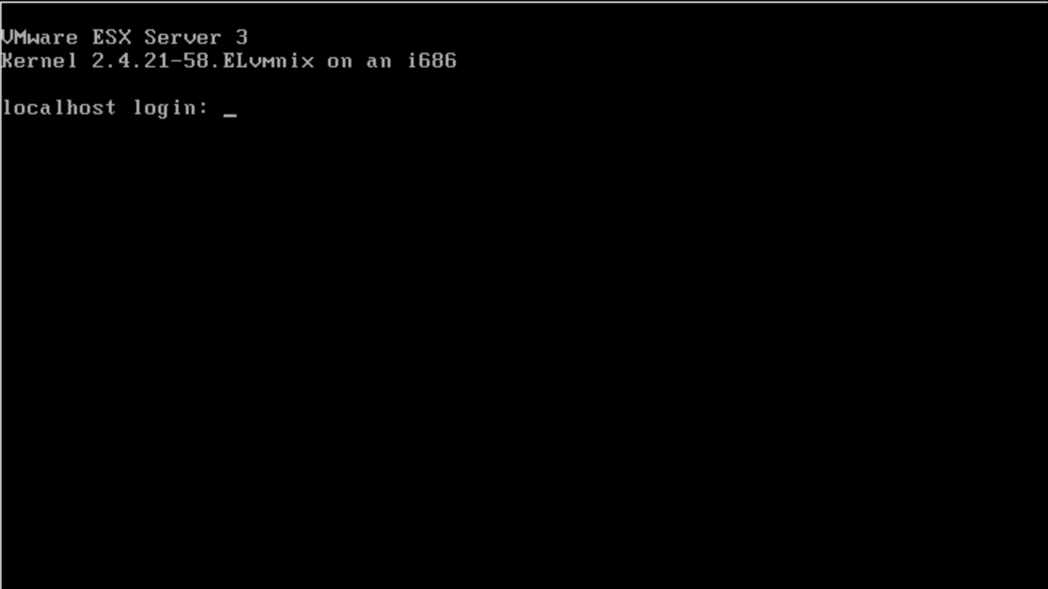
Log in as root with its password at the ESX 3.5 console to reach the root shell.
text(root)
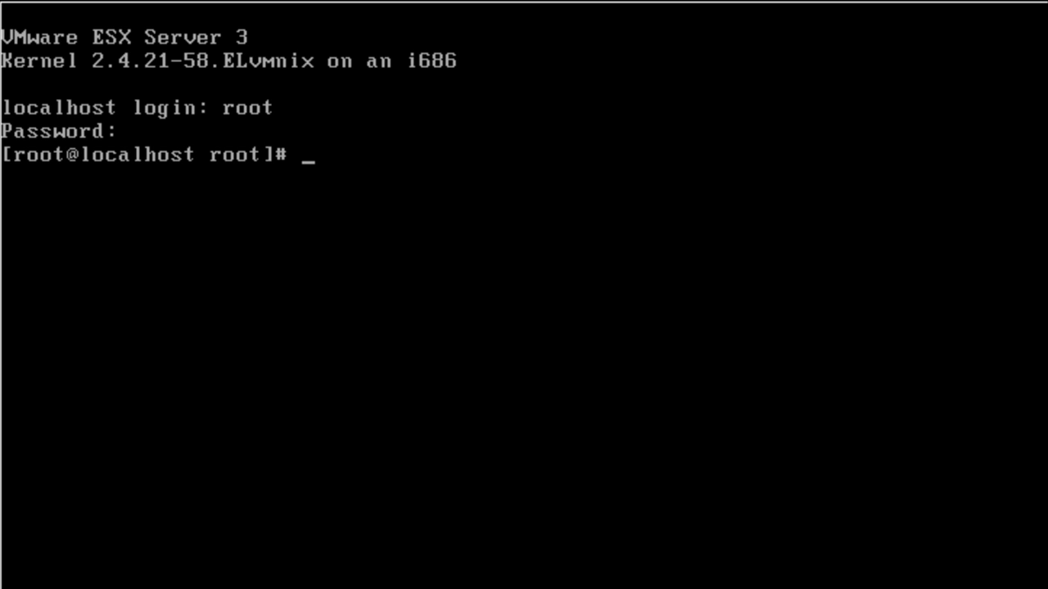
text(vmware -)
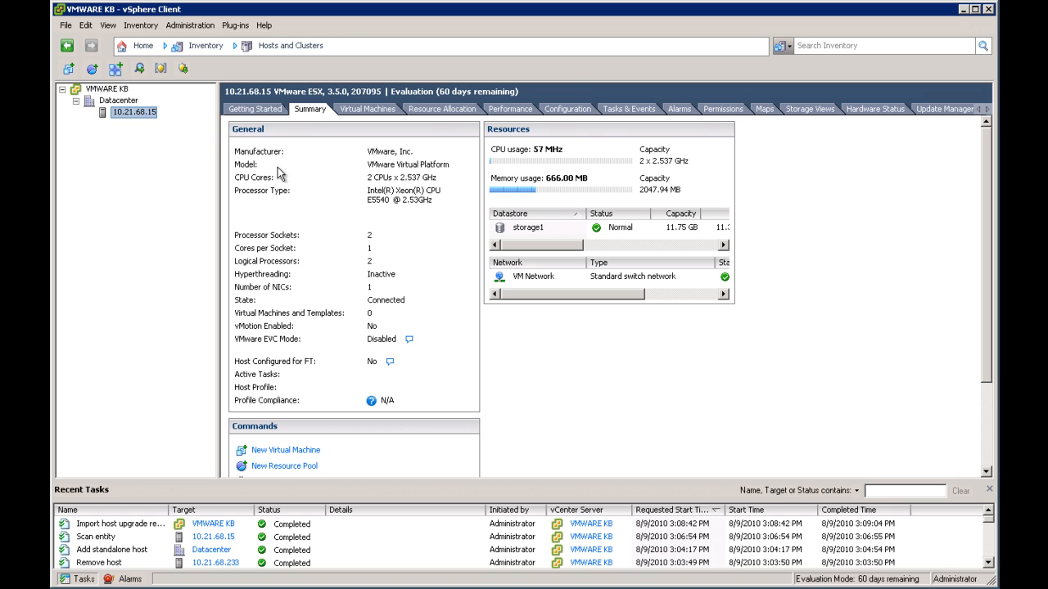
mouse_move(309, 98)
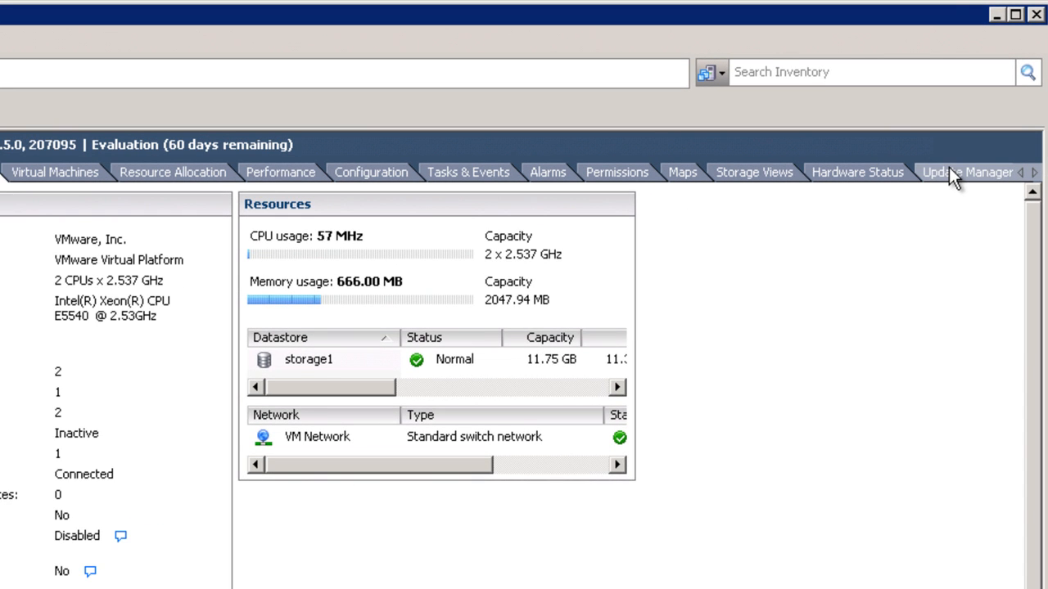
Show the host's Update Manager Admin View with the empty Host Upgrade Releases list.
click(966, 172)
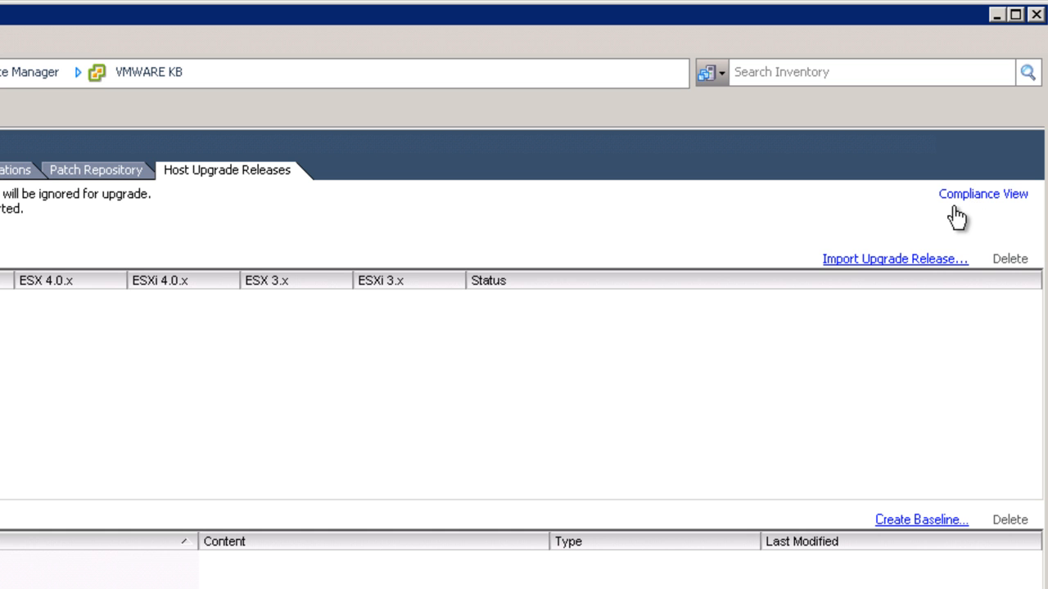
mouse_move(856, 223)
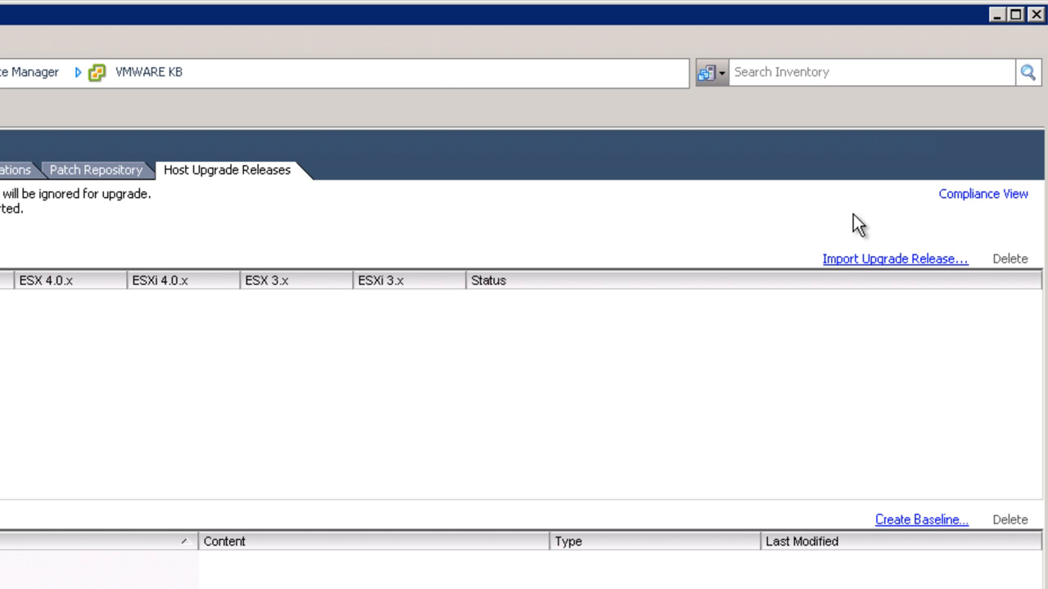
Import esx-DVD-4.1.0-260247.iso as a host upgrade release, listed with Partial status.
click(895, 259)
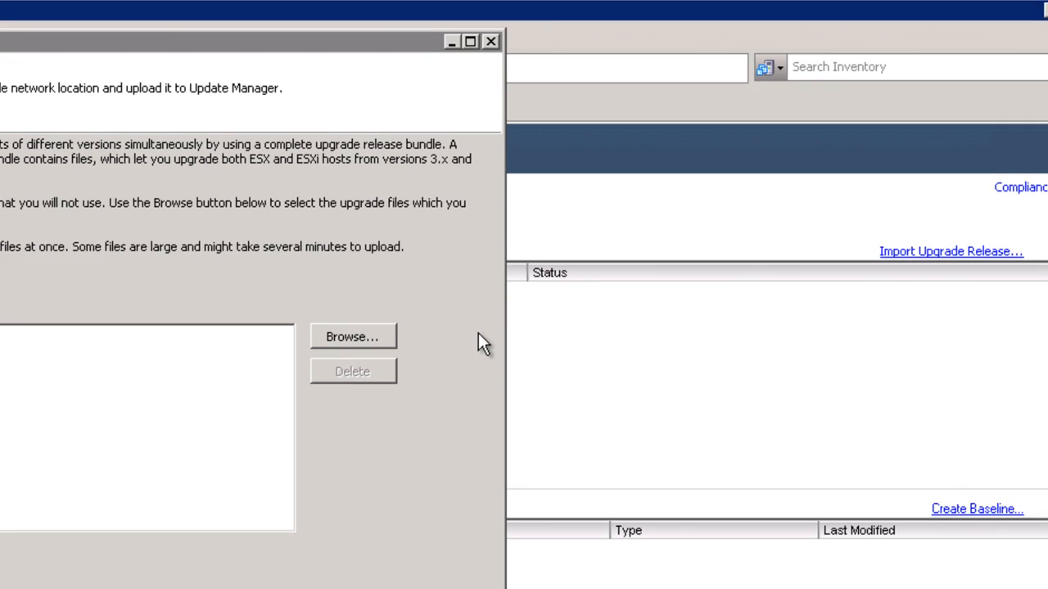
click(352, 336)
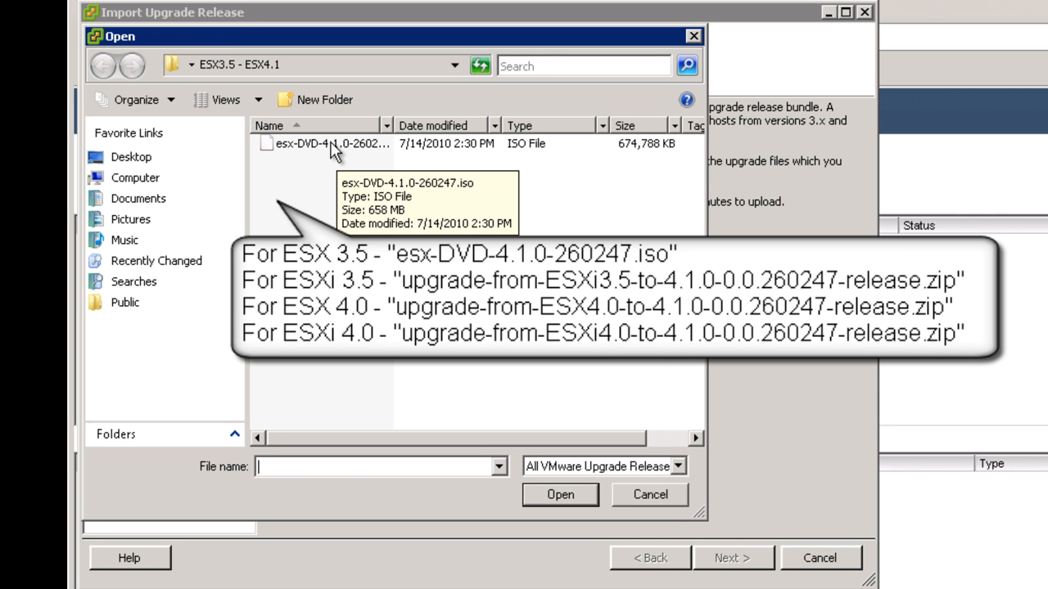
click(330, 144)
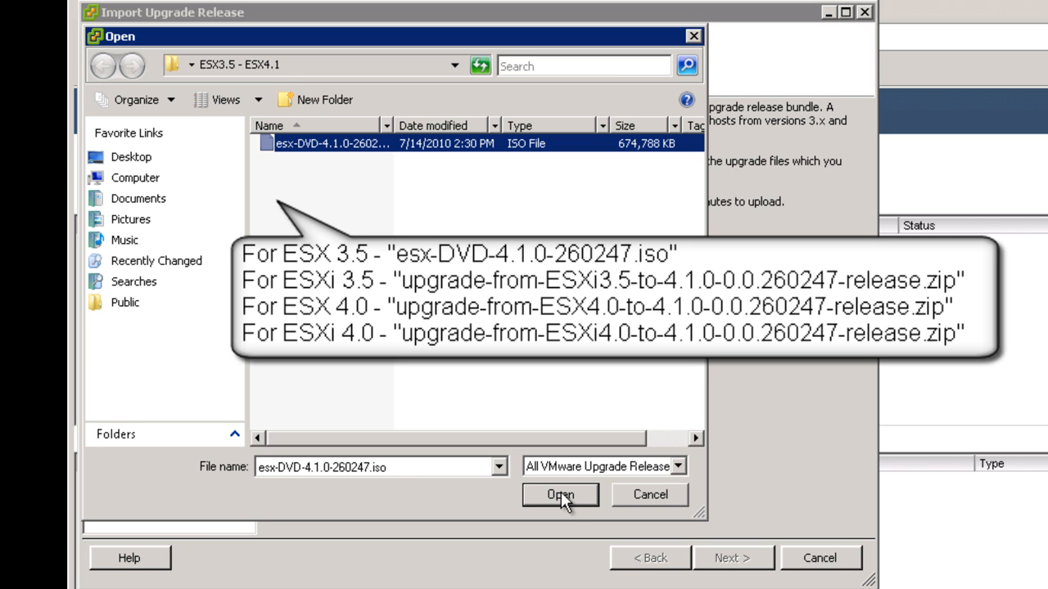
click(563, 494)
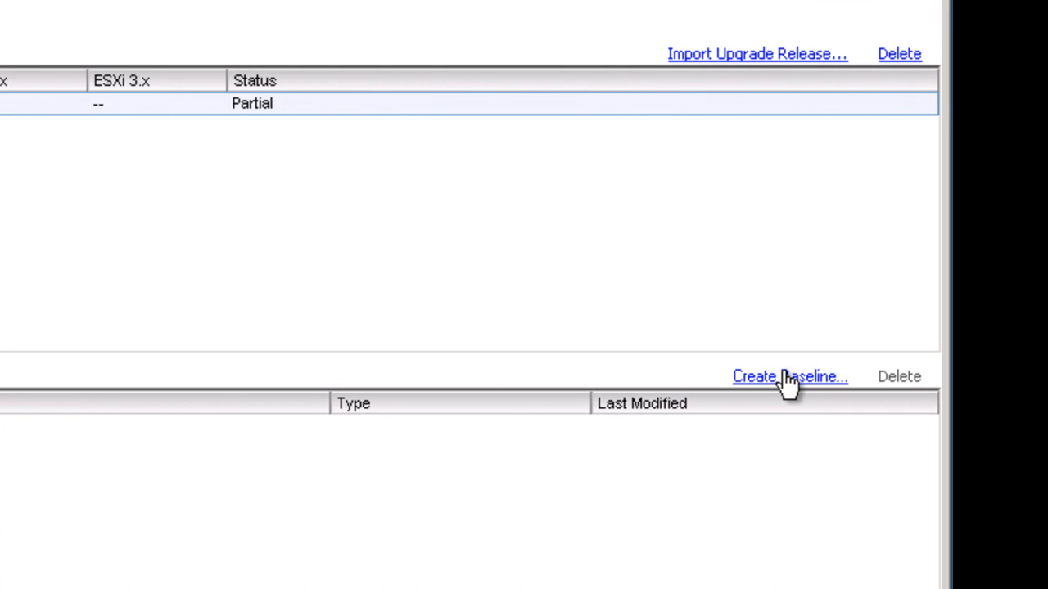
Create host upgrade baseline 'upgrade ESX3.5 to ESX4.1' for release 4.1.0 with automatic datastore choice.
click(786, 375)
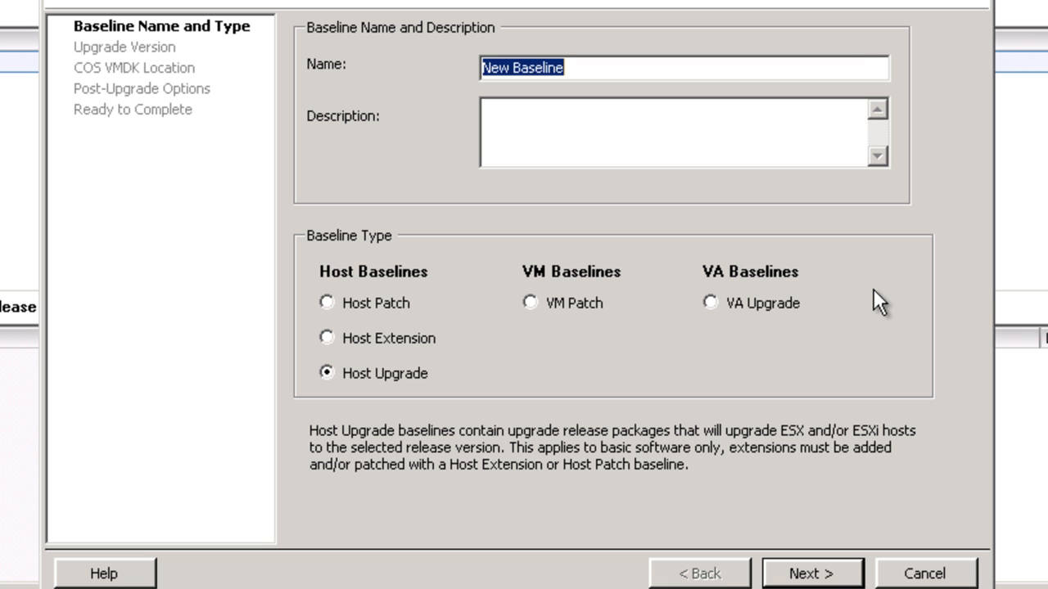
text(upgrade E)
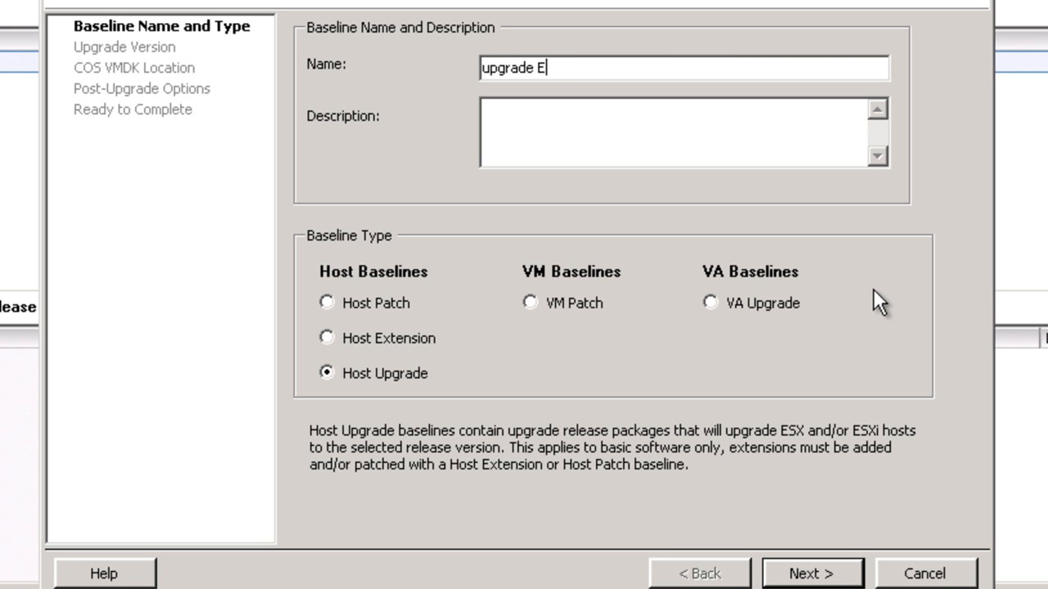
text(SX3.5 to)
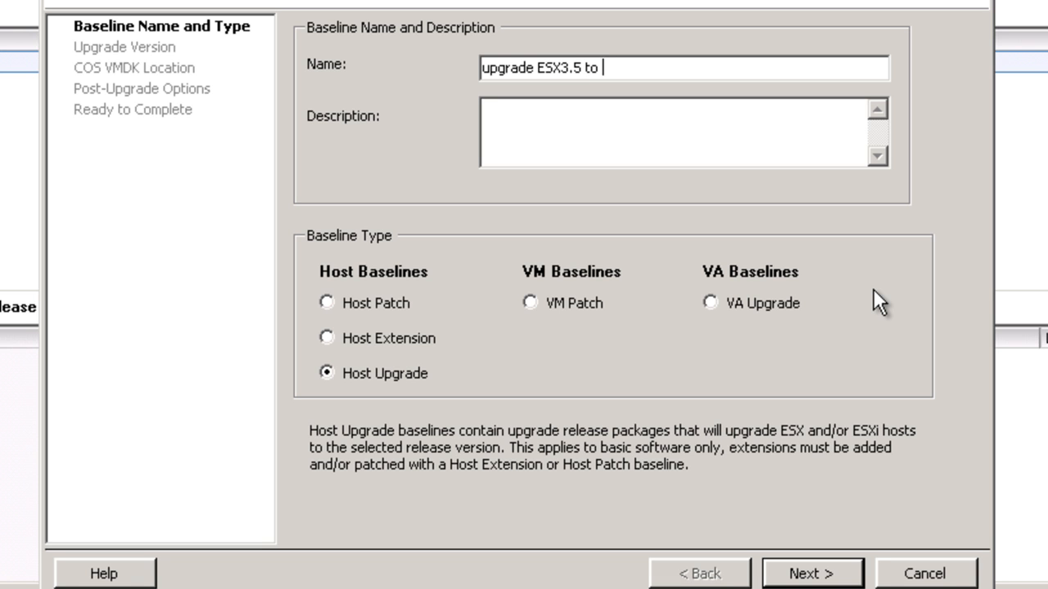
text(ESX4.)
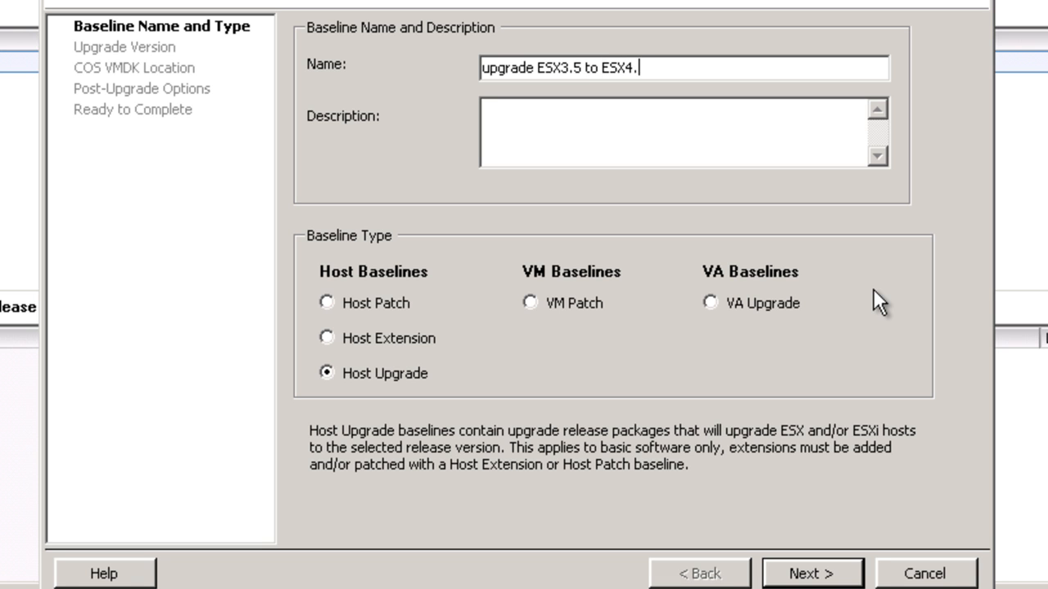
text(1)
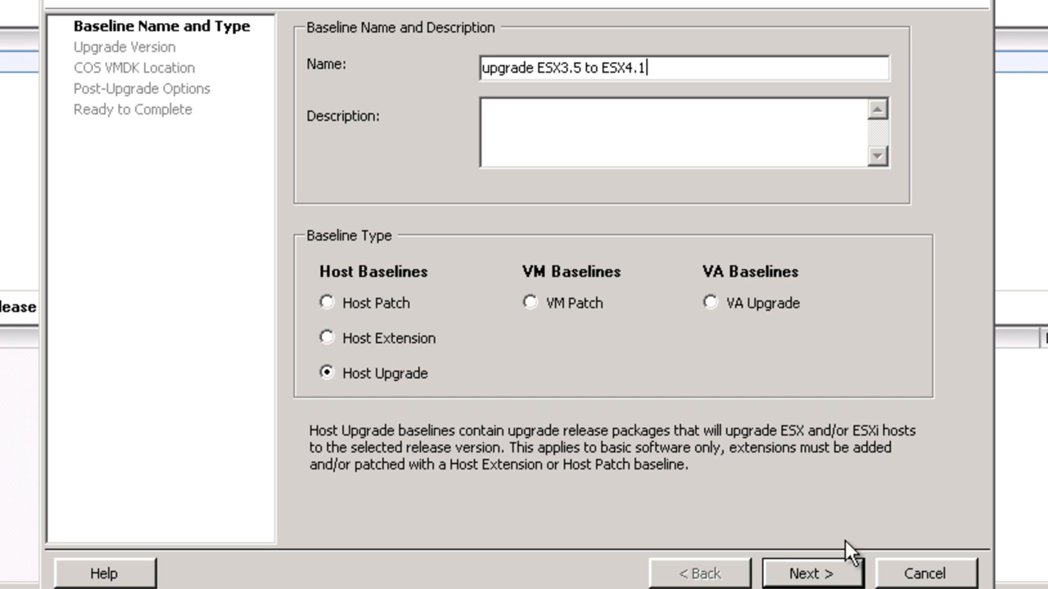
click(808, 573)
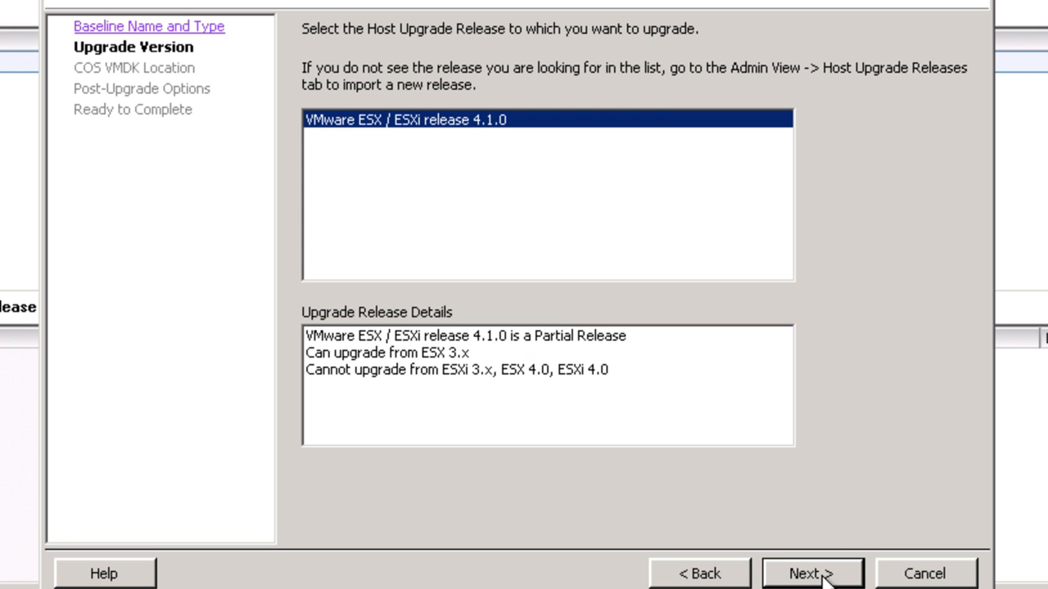
click(812, 572)
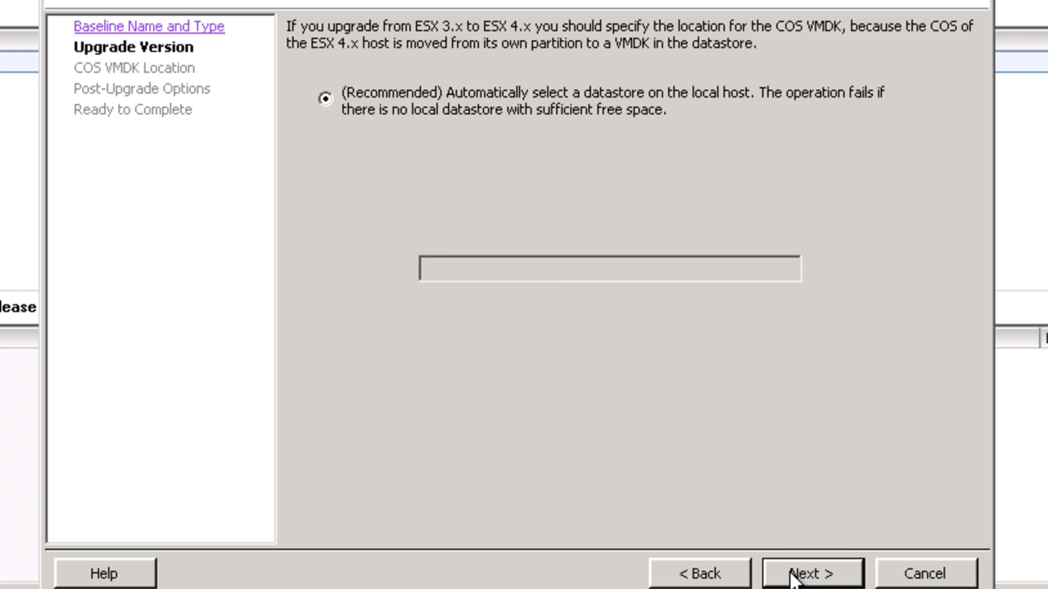
click(810, 573)
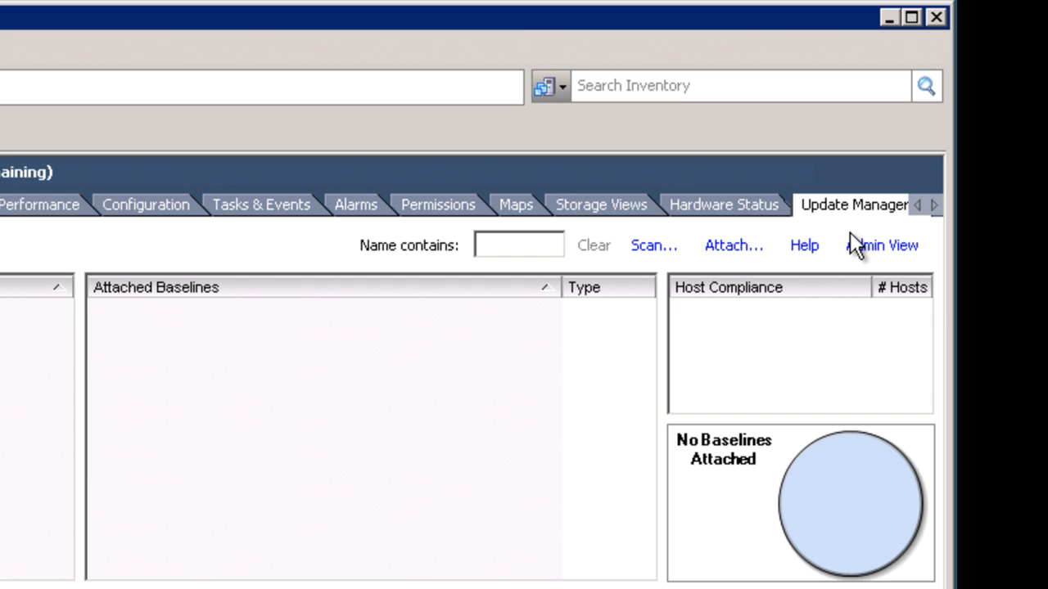
Attach the 'upgrade ESX3.5 to ESX4.1' baseline to the host.
click(733, 246)
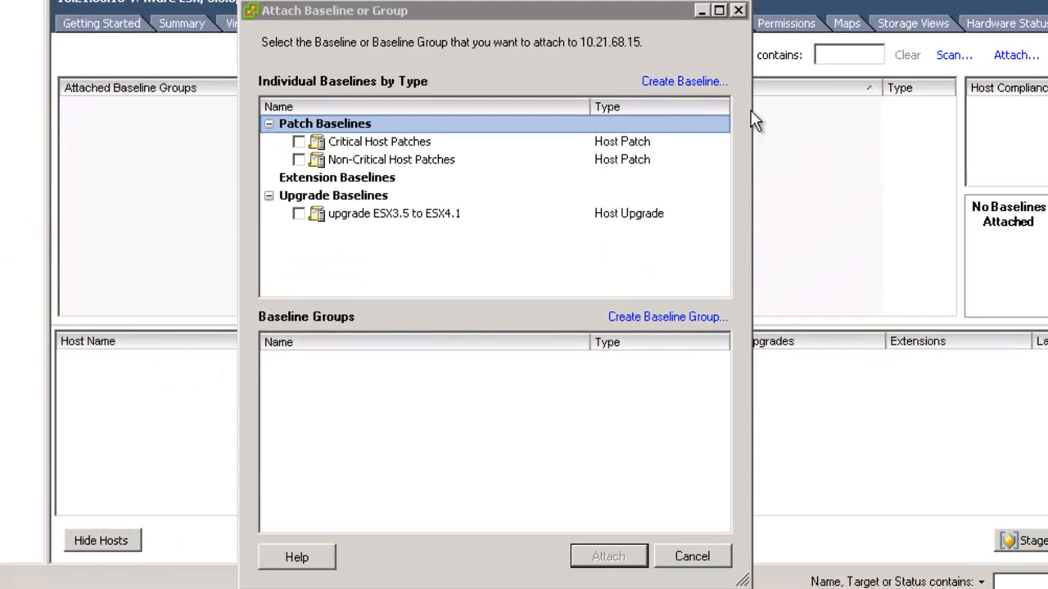
click(297, 215)
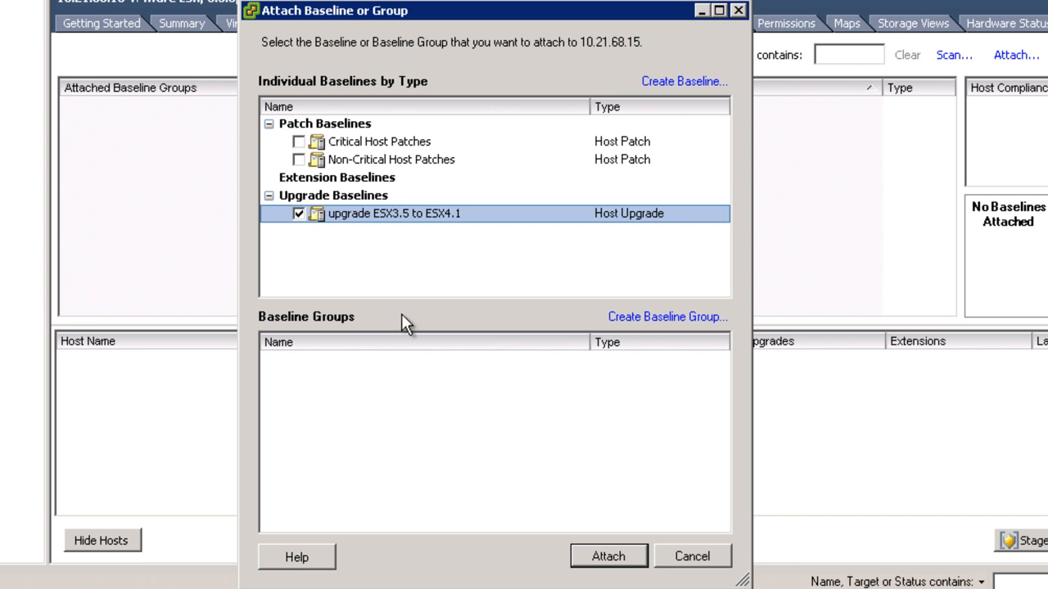
click(615, 557)
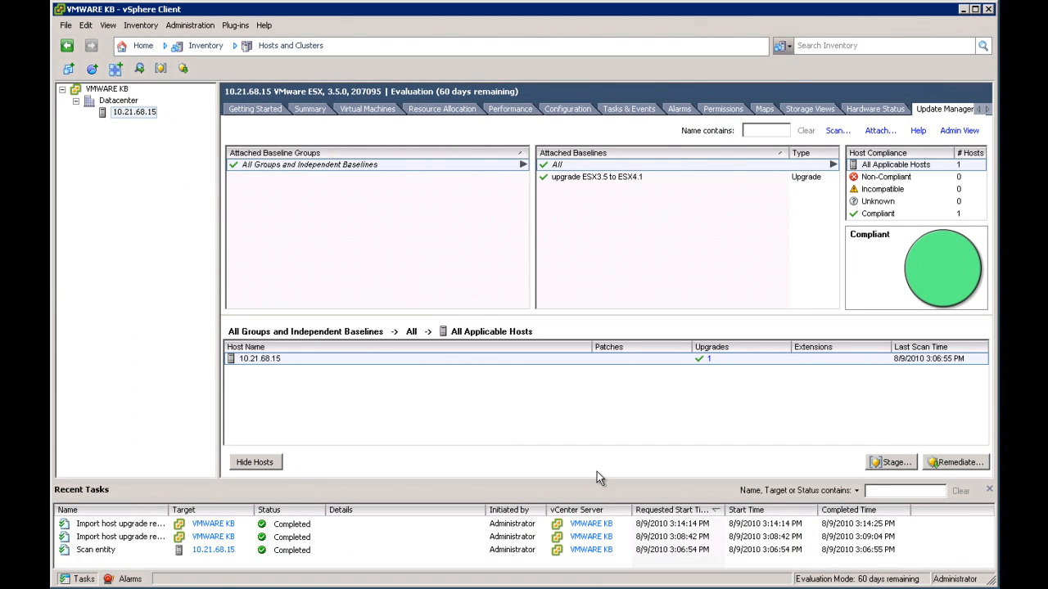
Start remediating the host against the baseline and accept the license agreement.
click(590, 177)
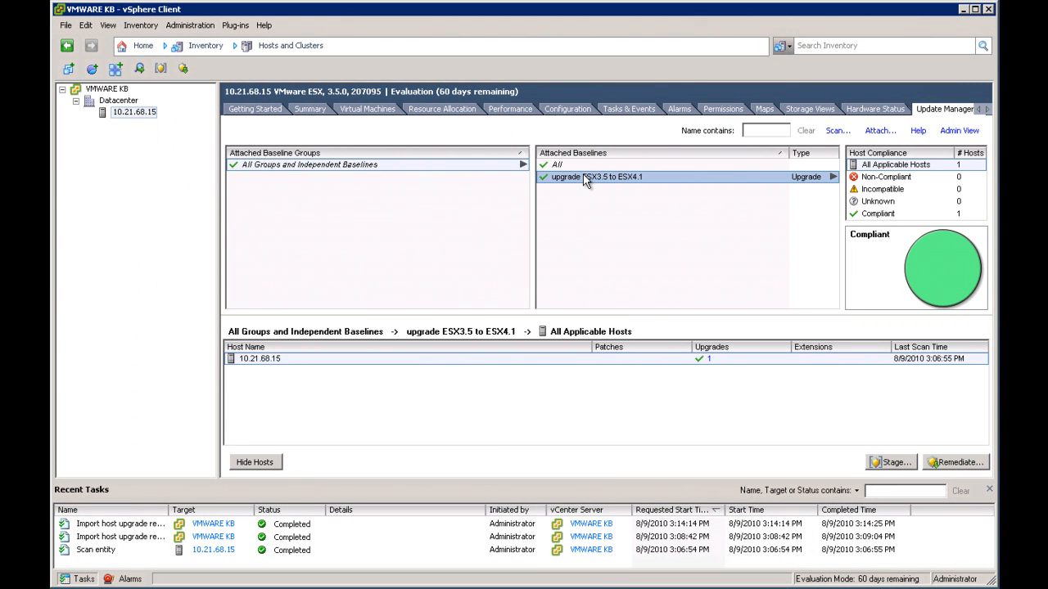
click(278, 359)
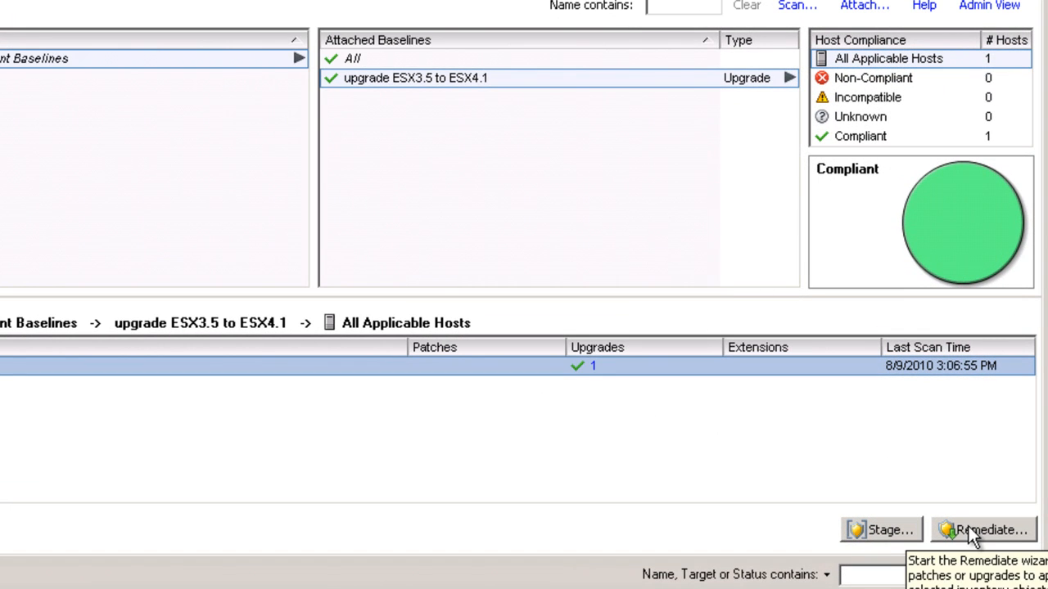
click(991, 527)
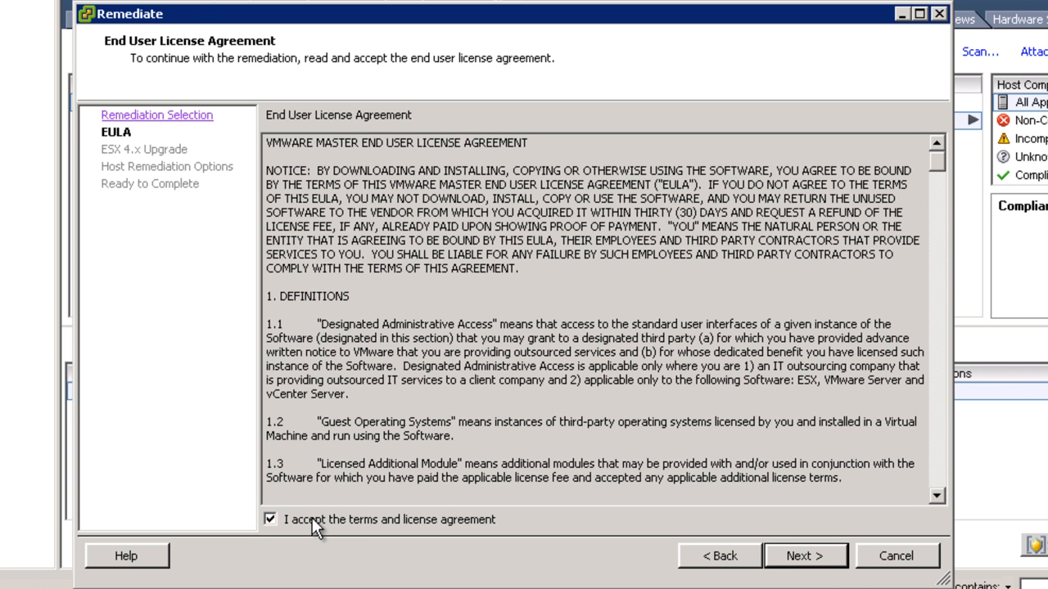
mouse_move(799, 557)
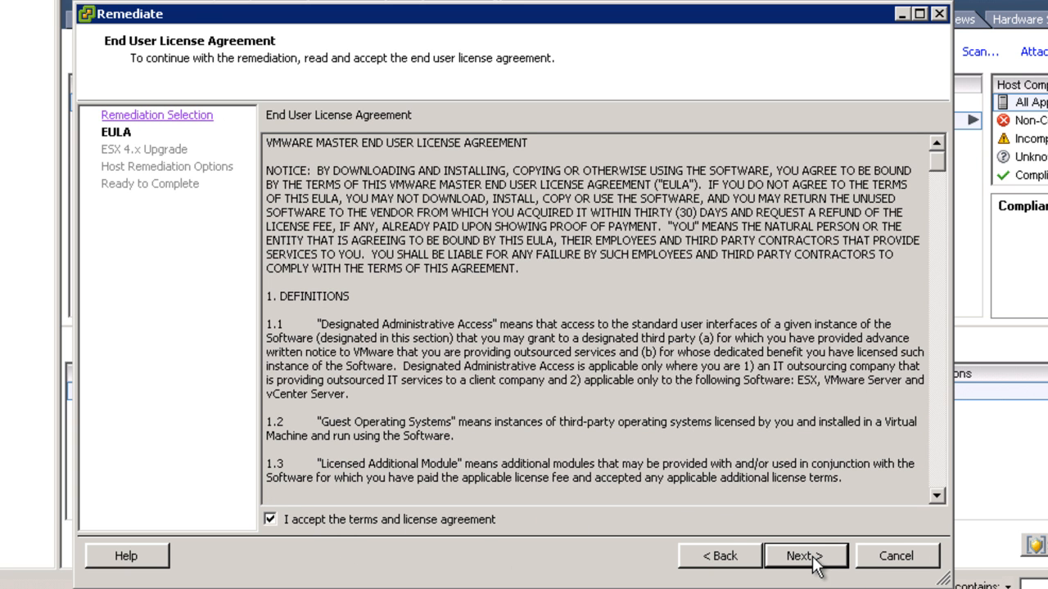
click(805, 557)
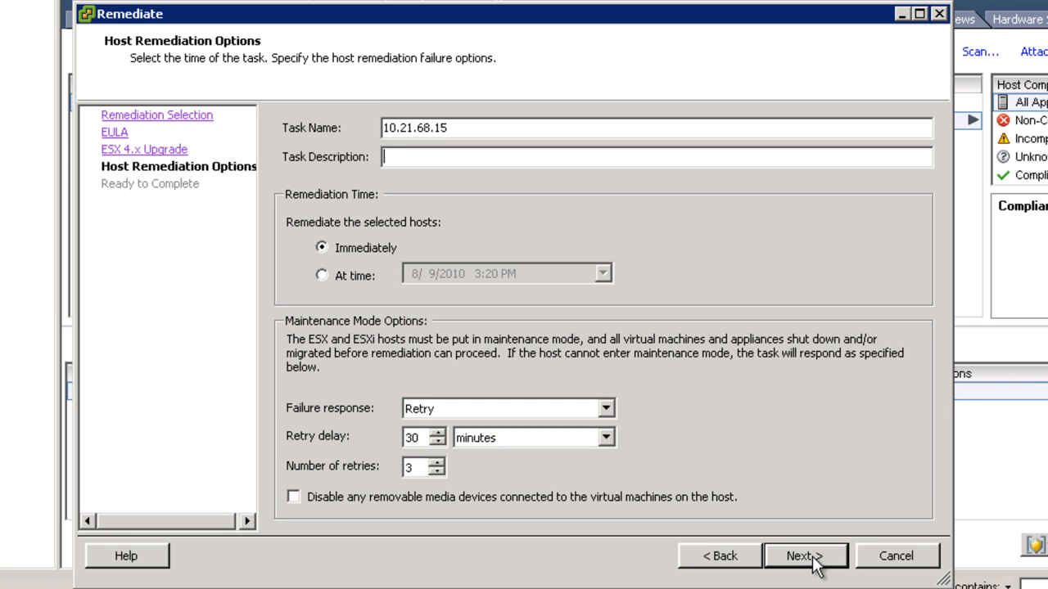
Describe the remediation task as 'upgrade ESX3.5 to ESX4.1' with immediate remediation and continue.
text(up)
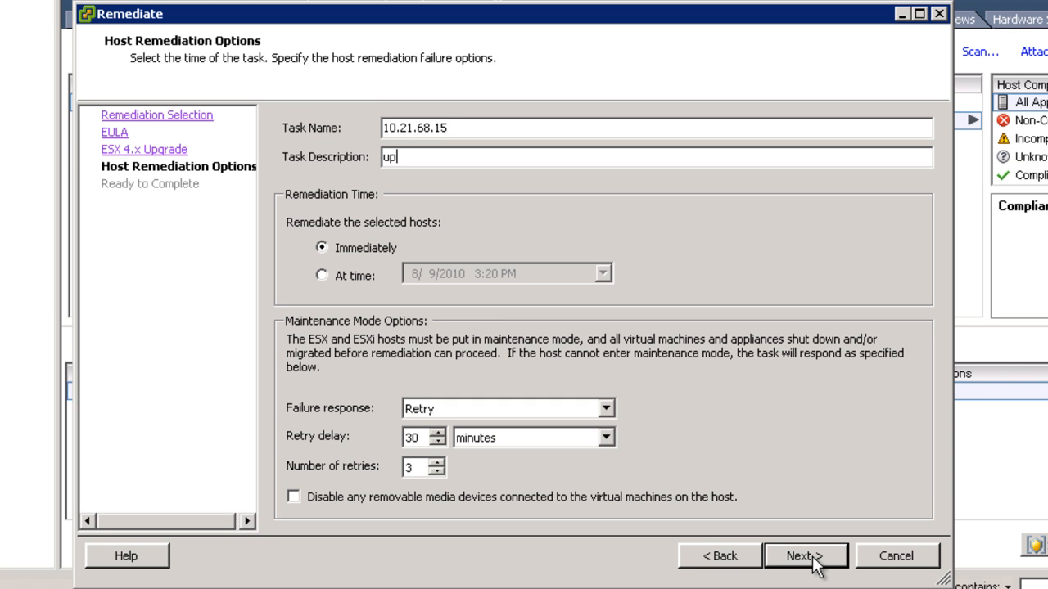
text(grd)
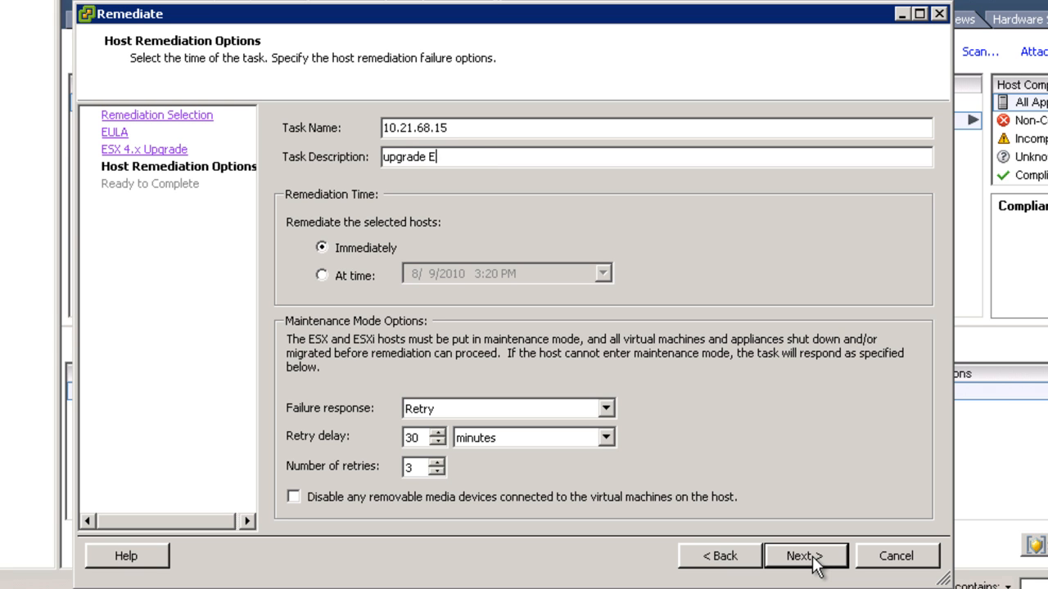
text(SX3.5 to ESX)
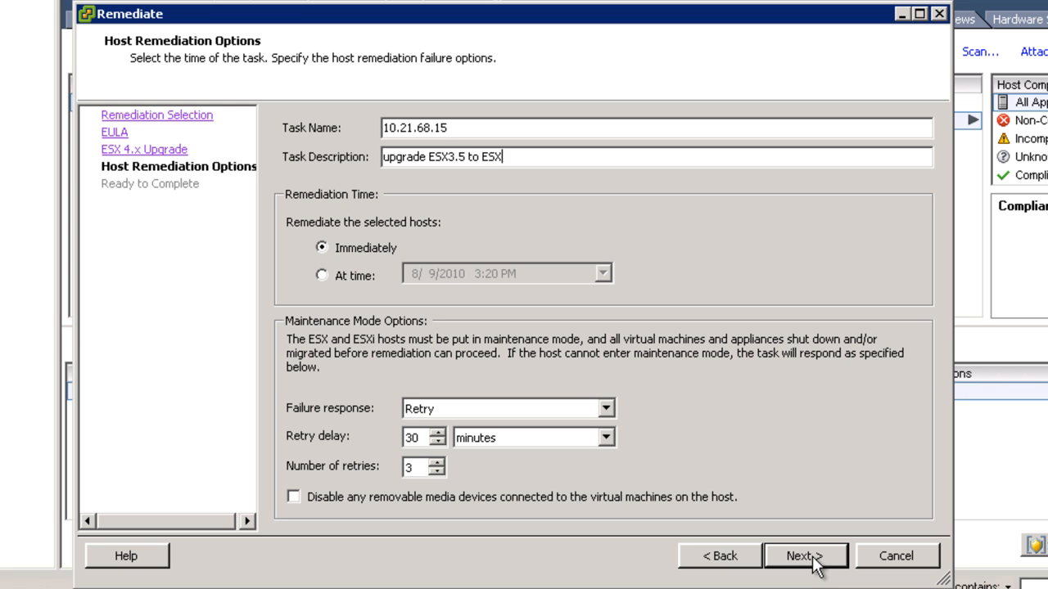
text(4.1)
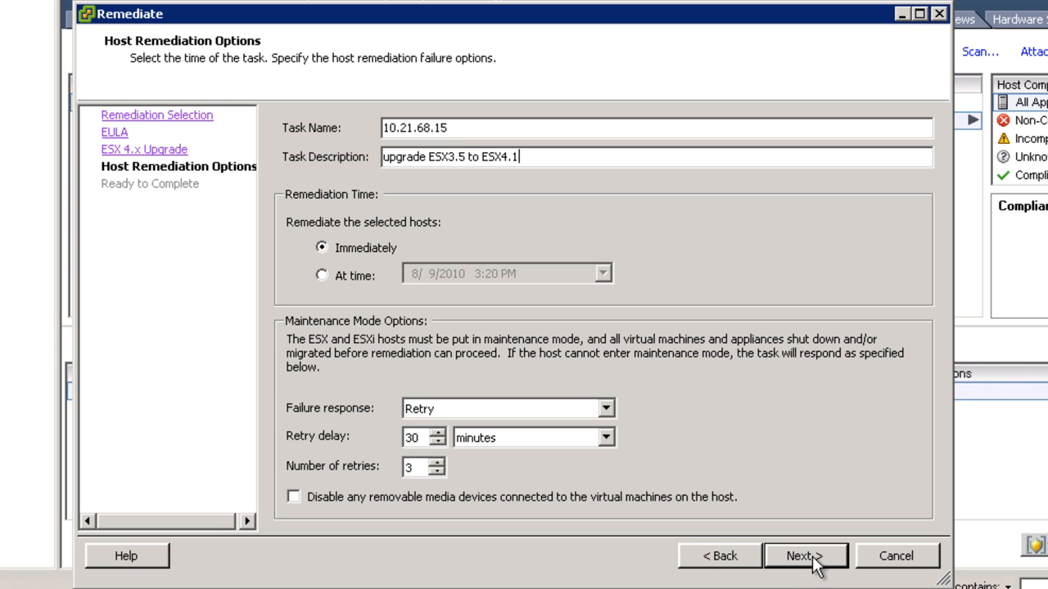
mouse_move(357, 260)
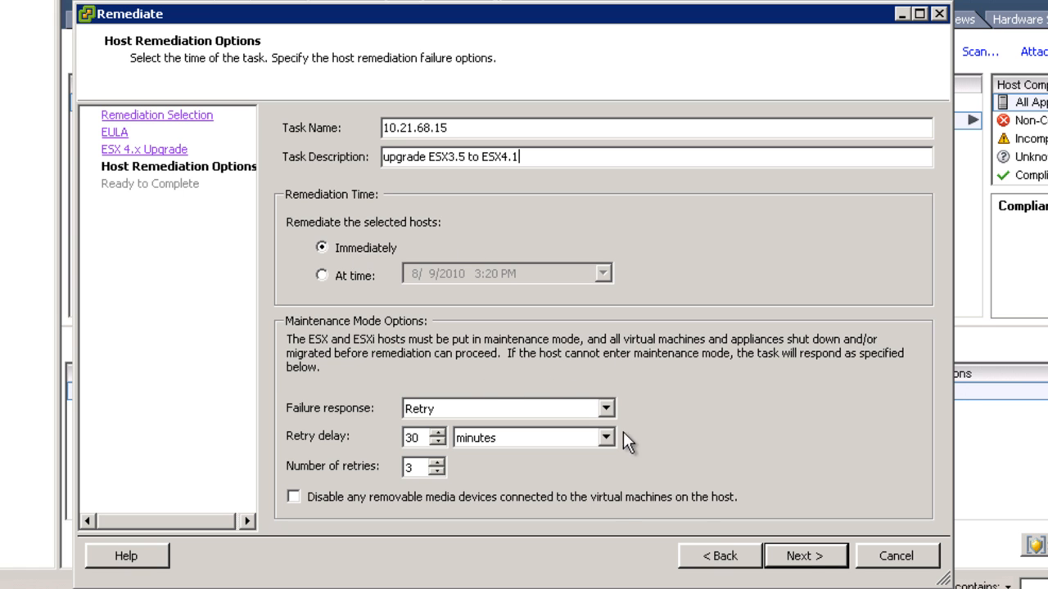
mouse_move(809, 567)
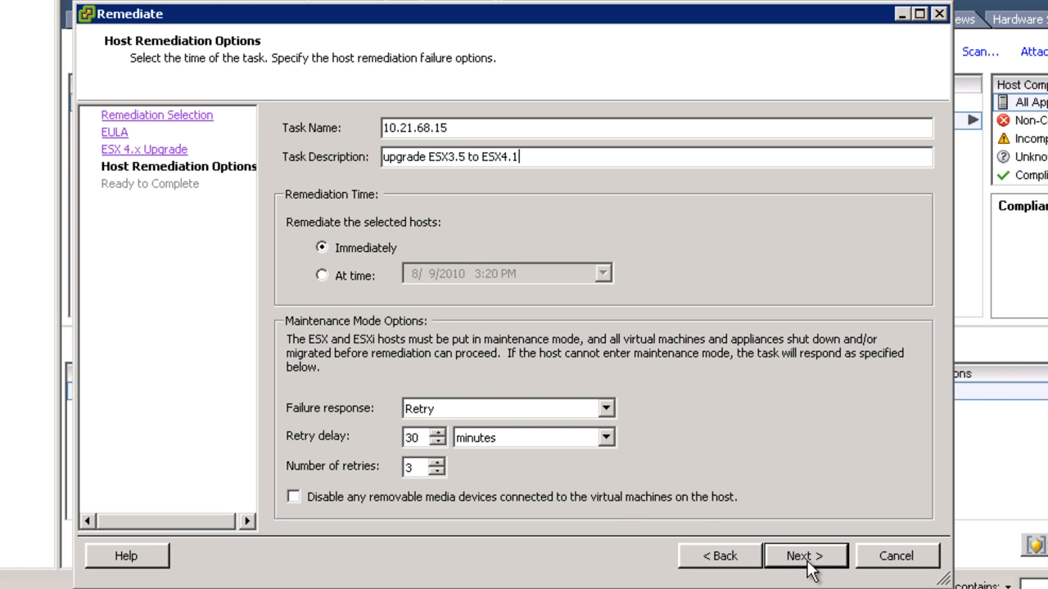
click(804, 555)
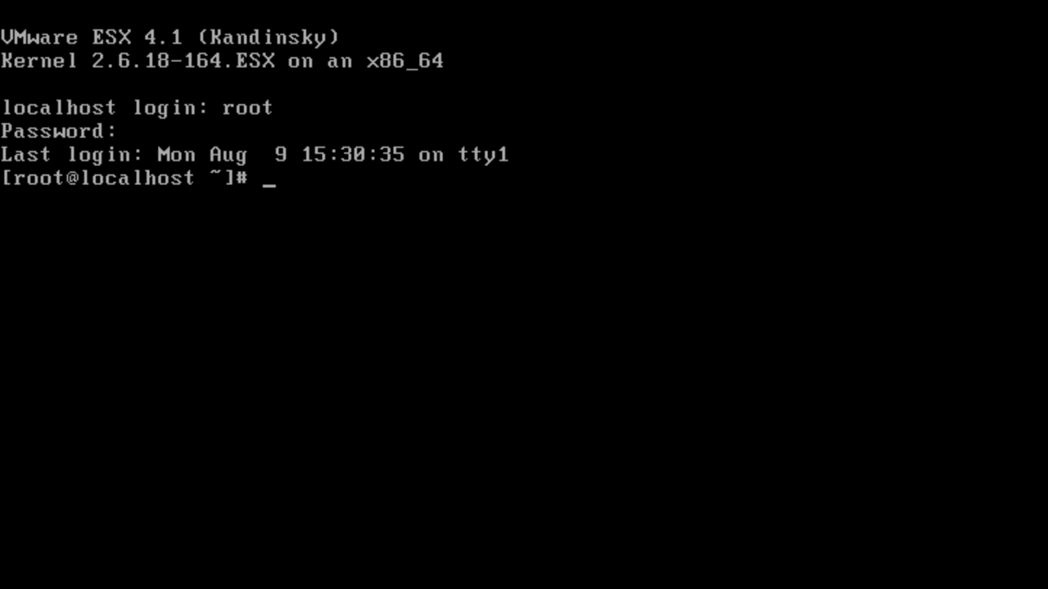
Run 'vmware -v' at the root shell to confirm the host reports VMware ESX 4.1.
text(vmw)
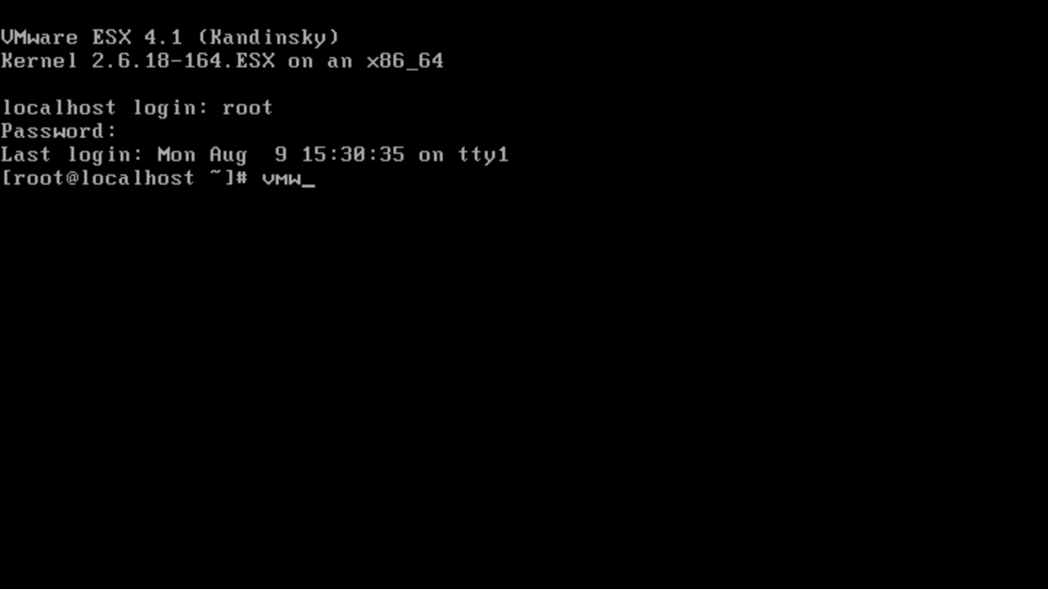
text(are -v)
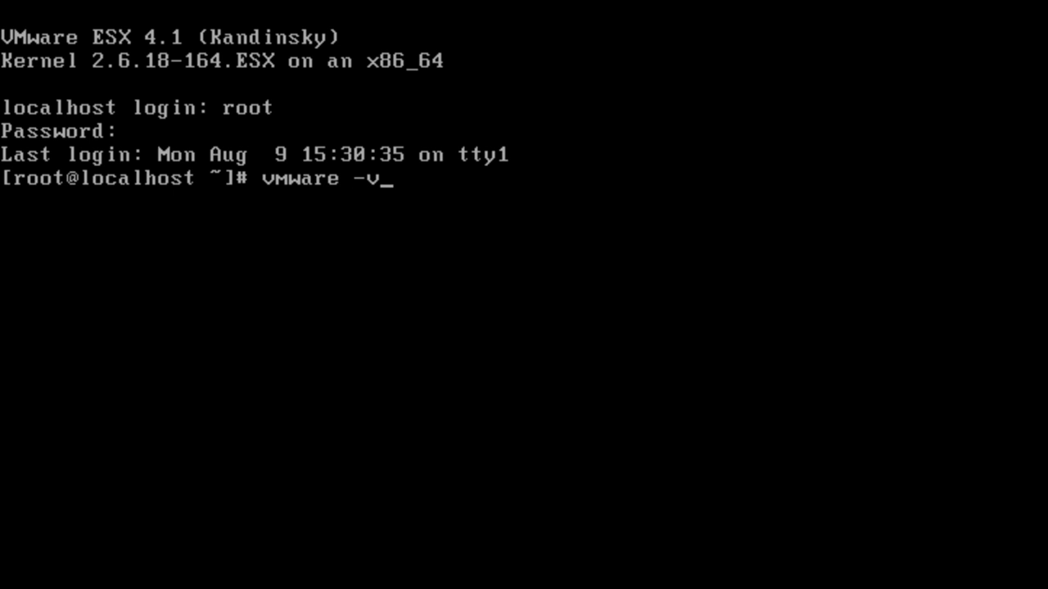